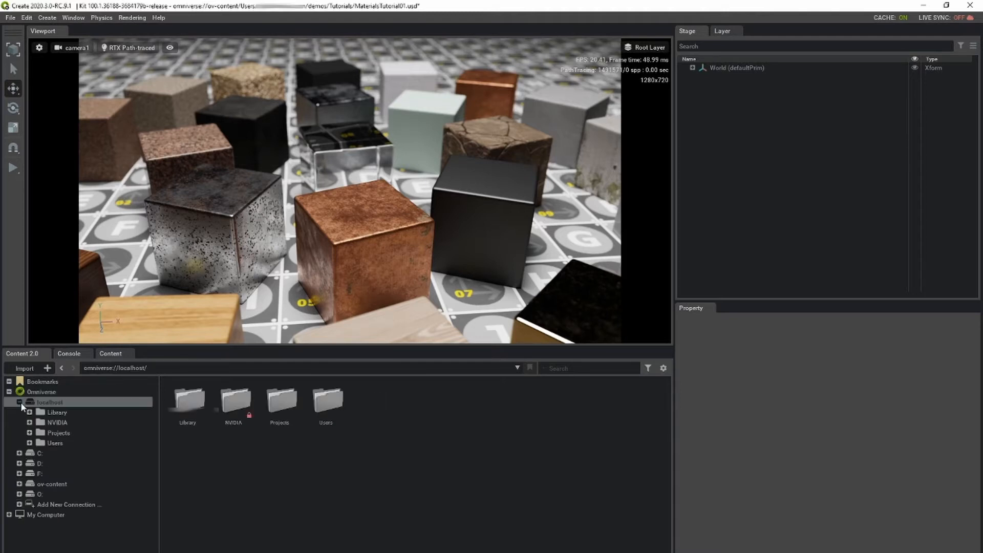
- Expand NVIDIA > Materials, browse Base Architecture and Natural, then vMaterials_2 Facade, Ground, Liquids
click(29, 422)
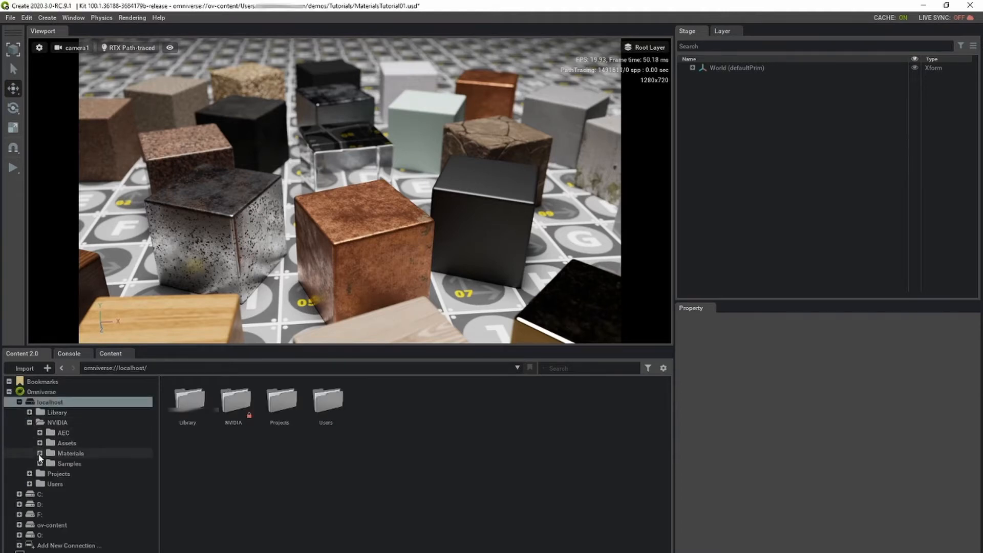
click(39, 453)
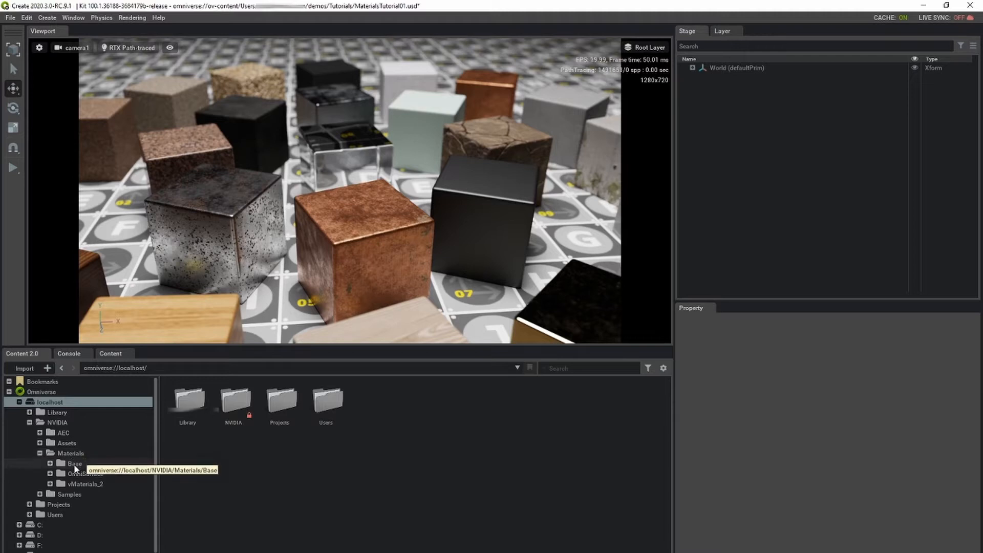
mouse_move(62, 478)
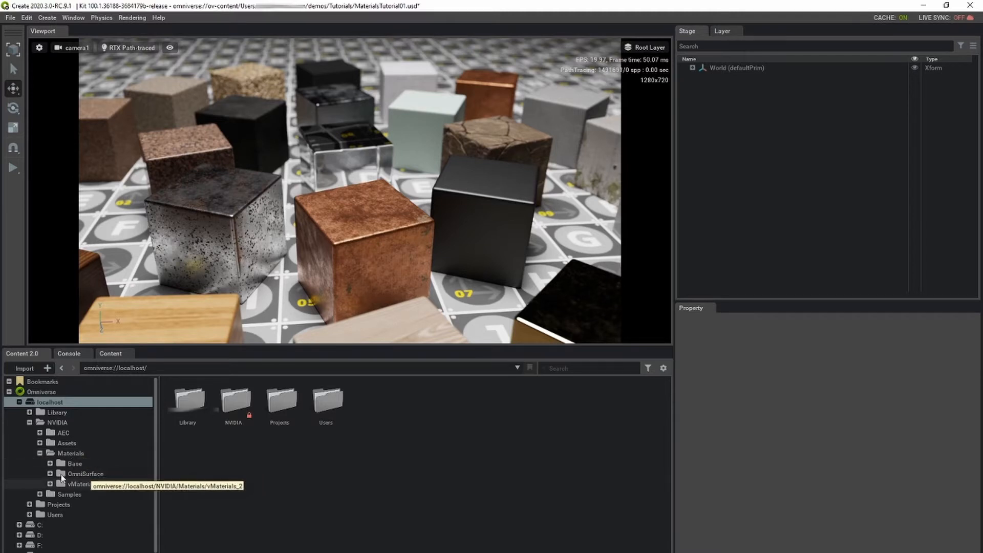
click(51, 464)
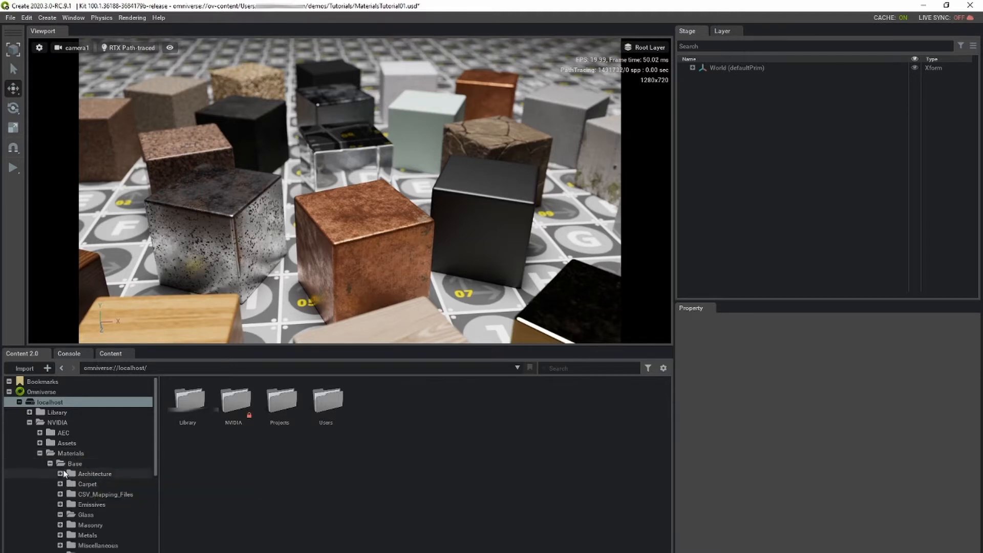
click(61, 473)
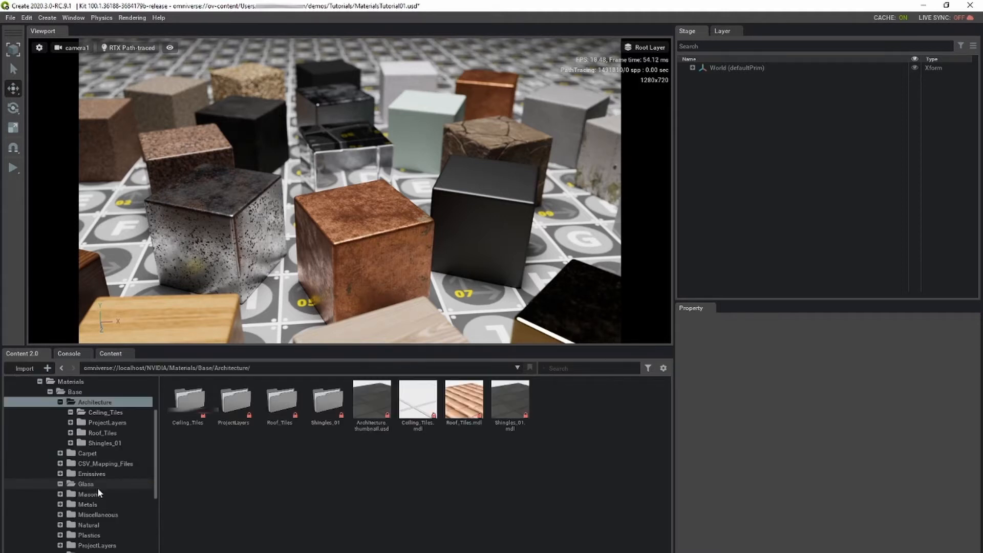
click(89, 494)
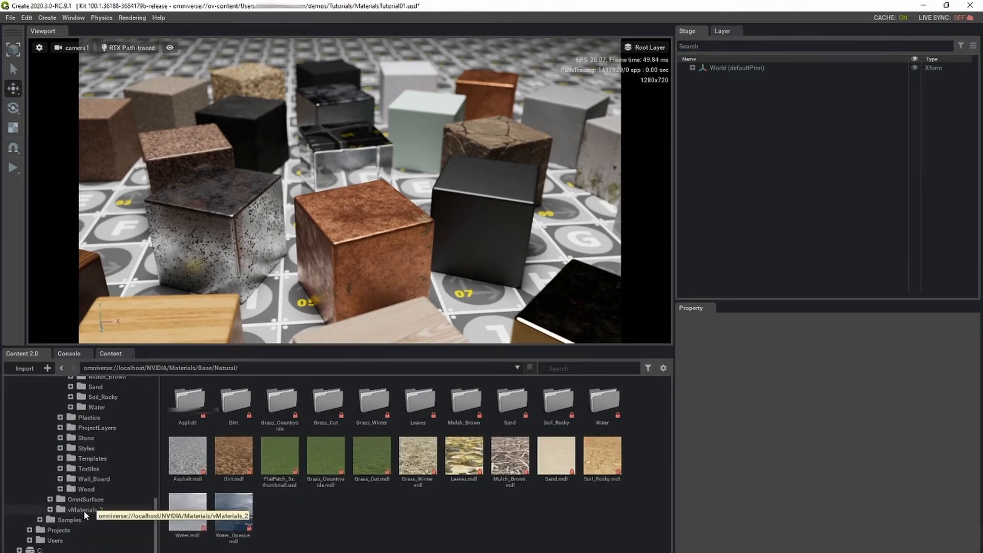
click(84, 510)
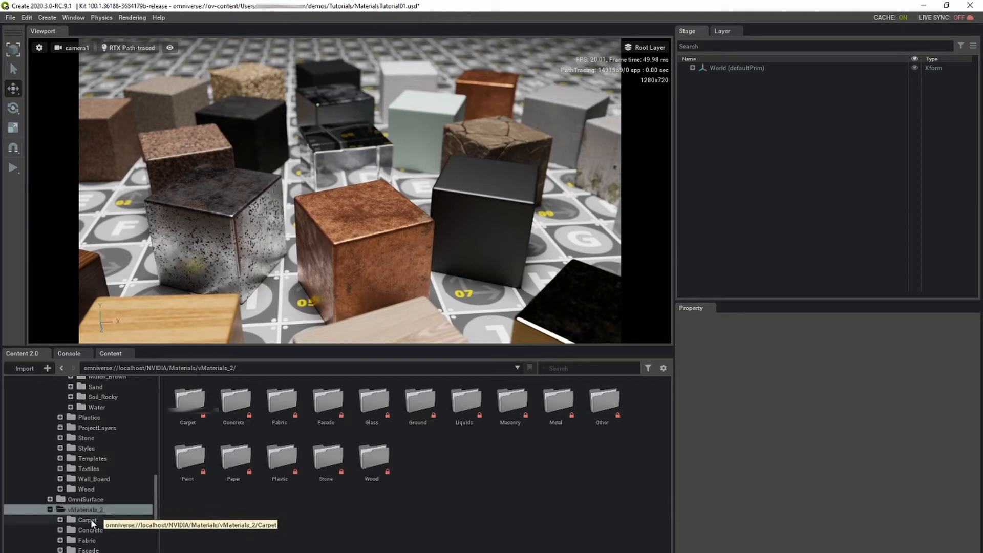
double_click(187, 401)
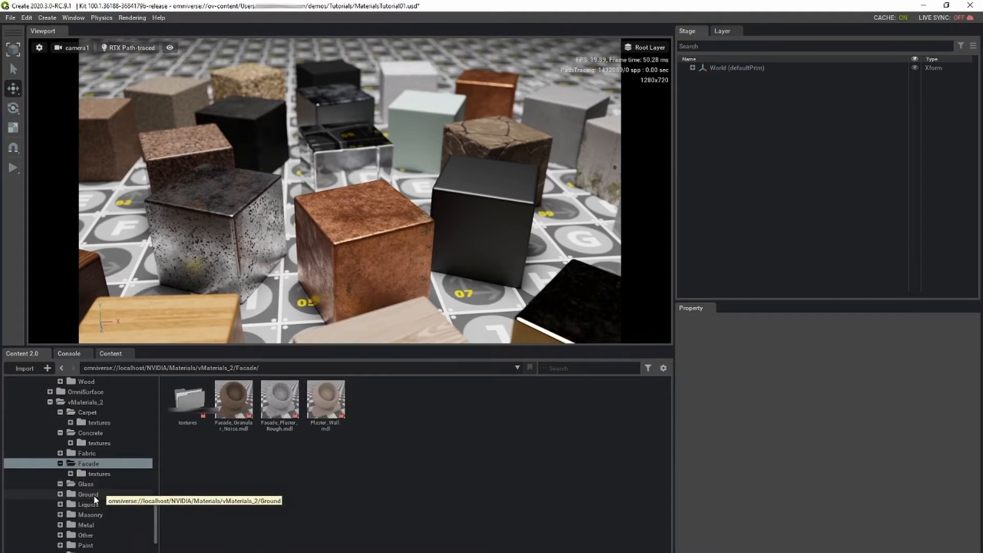
click(89, 514)
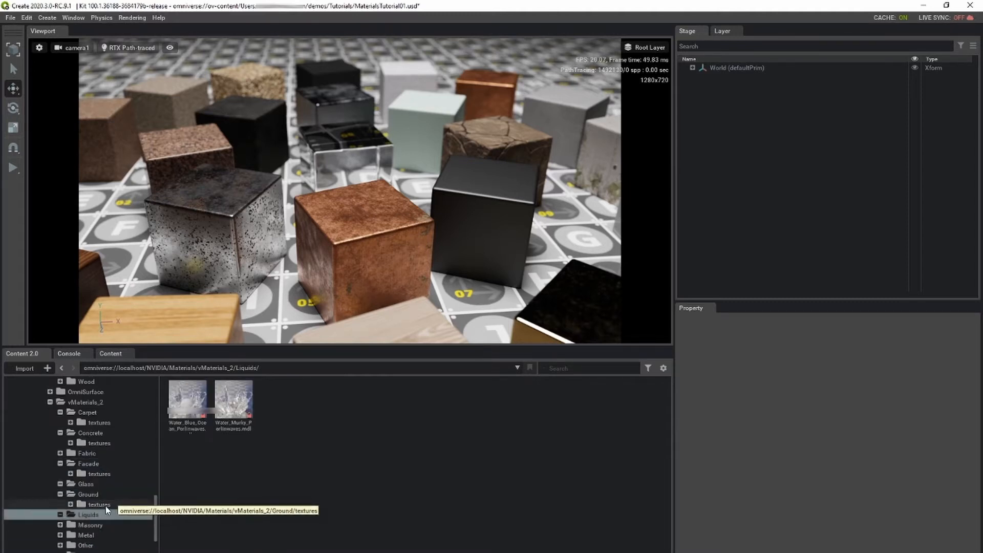
click(86, 499)
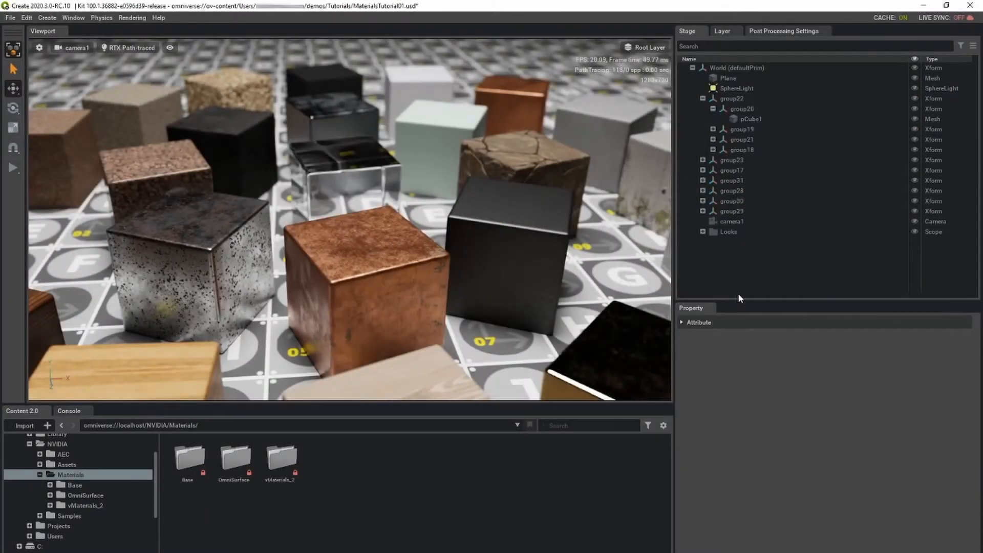
- Apply Masonry's Facade_Brick_Red_Clinker to the central cube, then select it in Stage Looks
click(84, 505)
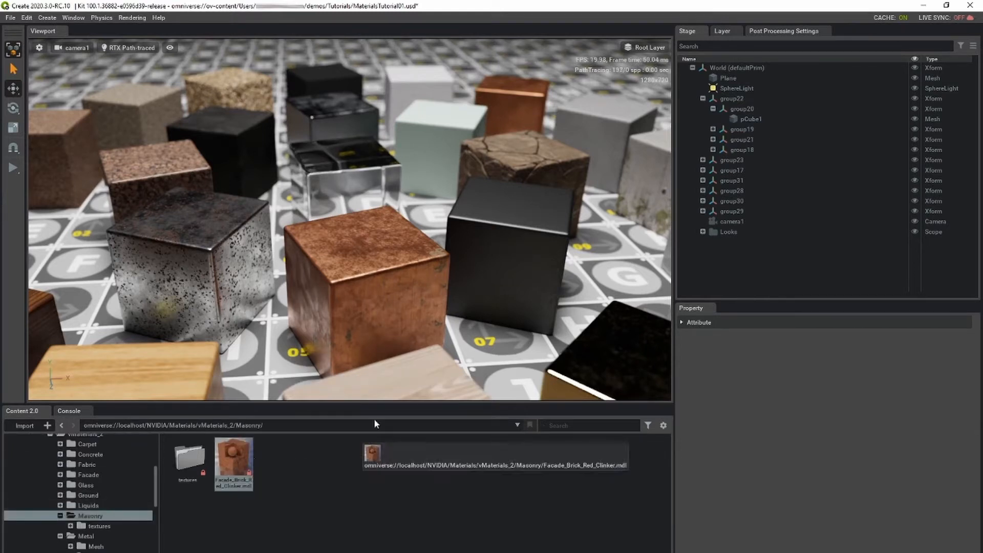
drag(234, 455, 364, 282)
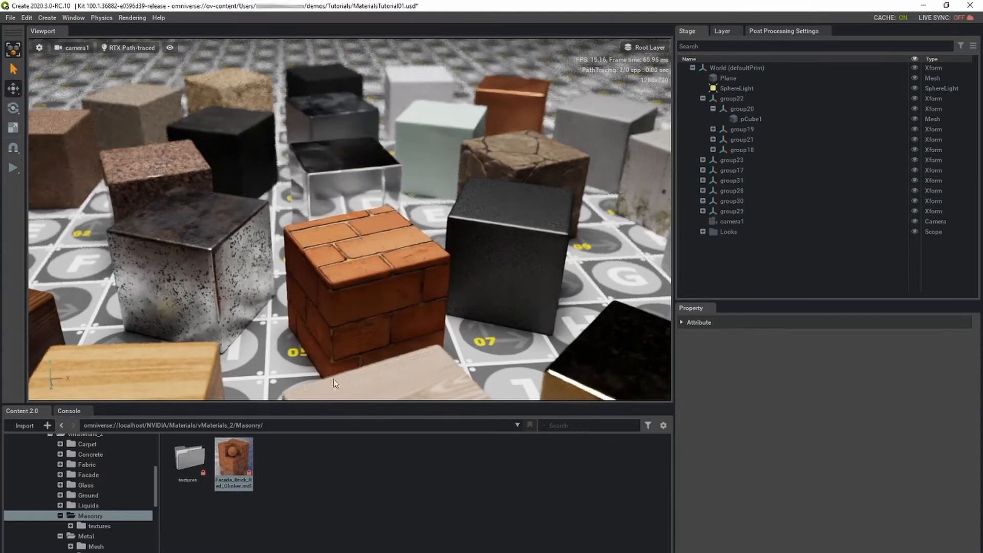
click(84, 536)
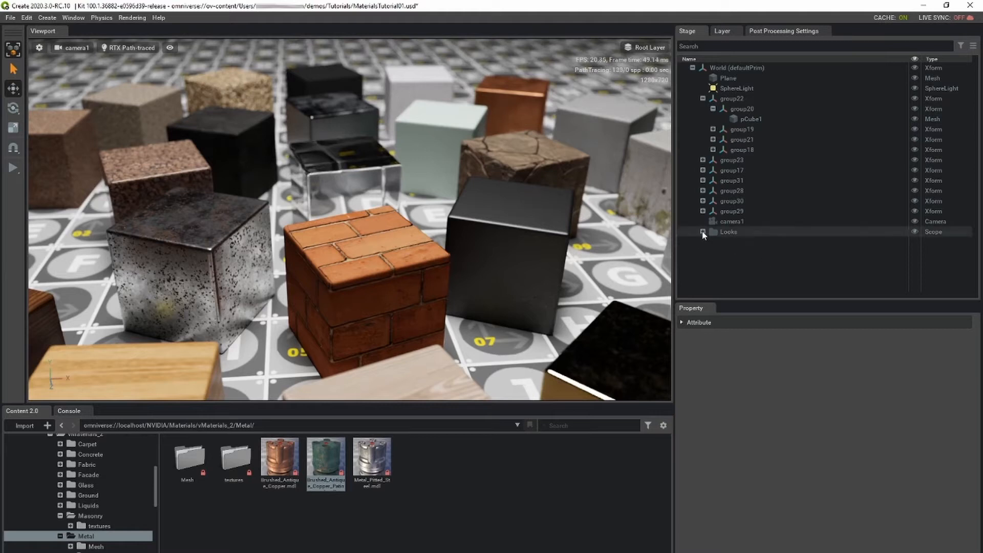
click(703, 232)
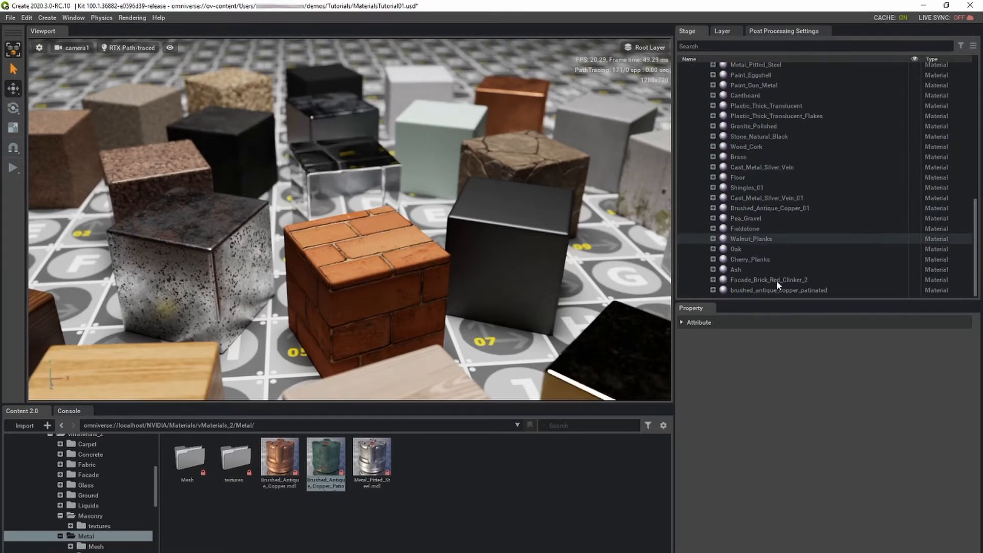
click(778, 290)
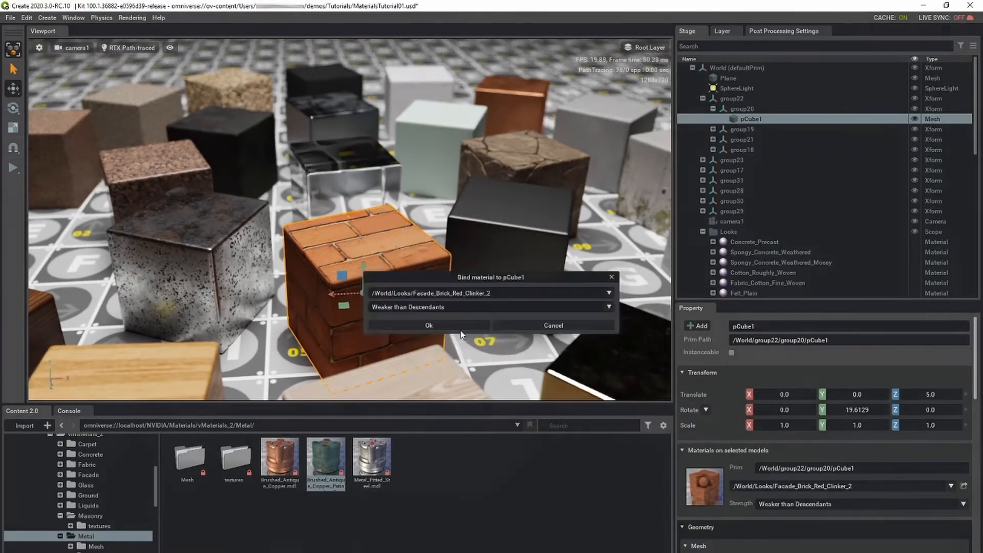
- Bind /World/Looks/brushed_antique_copper_patinated to pCube1 from the material dropdown
click(608, 293)
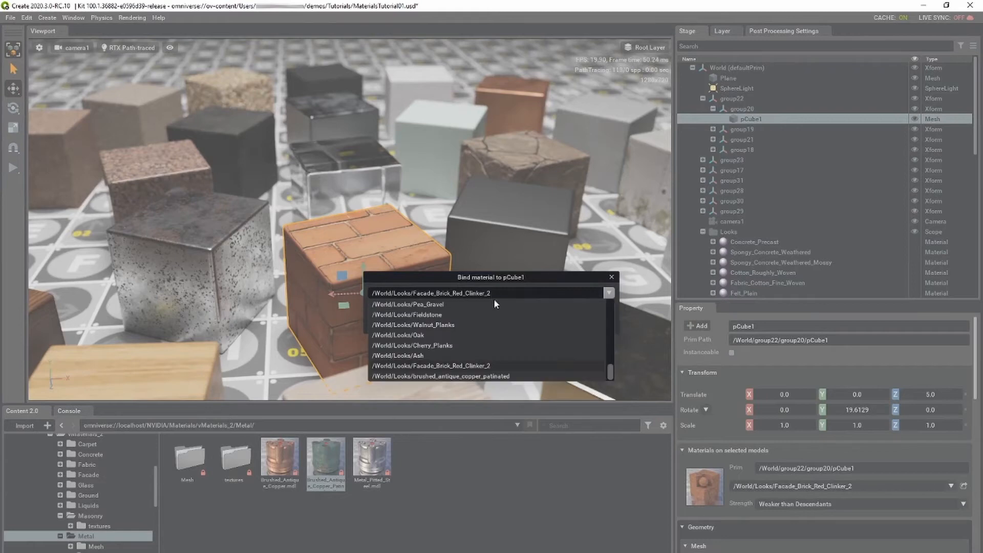
mouse_move(483, 382)
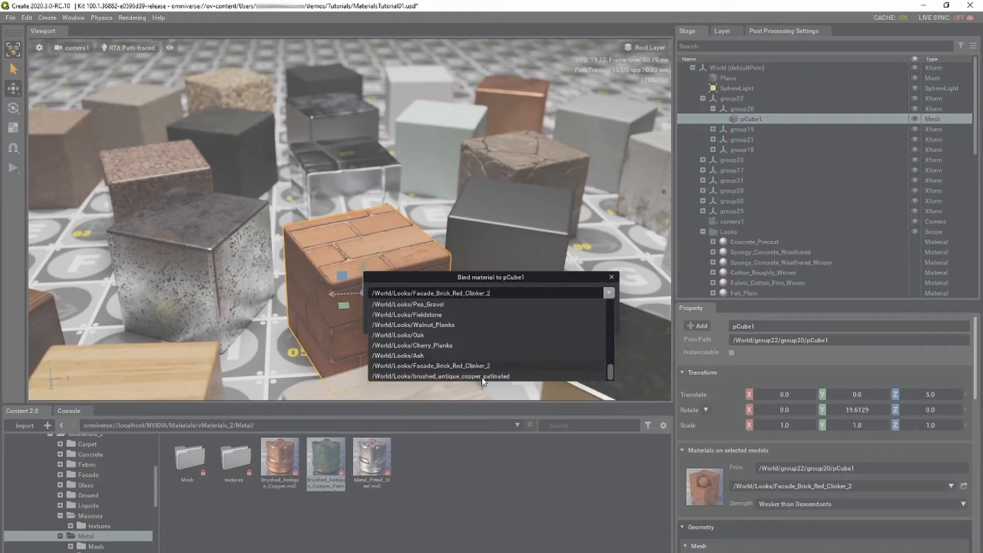
click(442, 375)
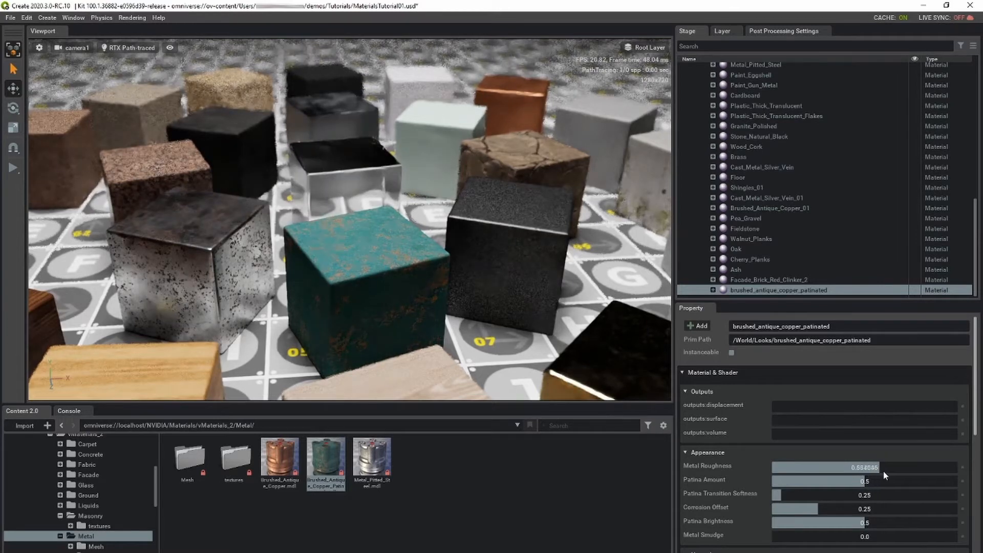
- Lower Metal Roughness to about 0.26 and adjust the Patina Amount slider
drag(846, 467, 796, 467)
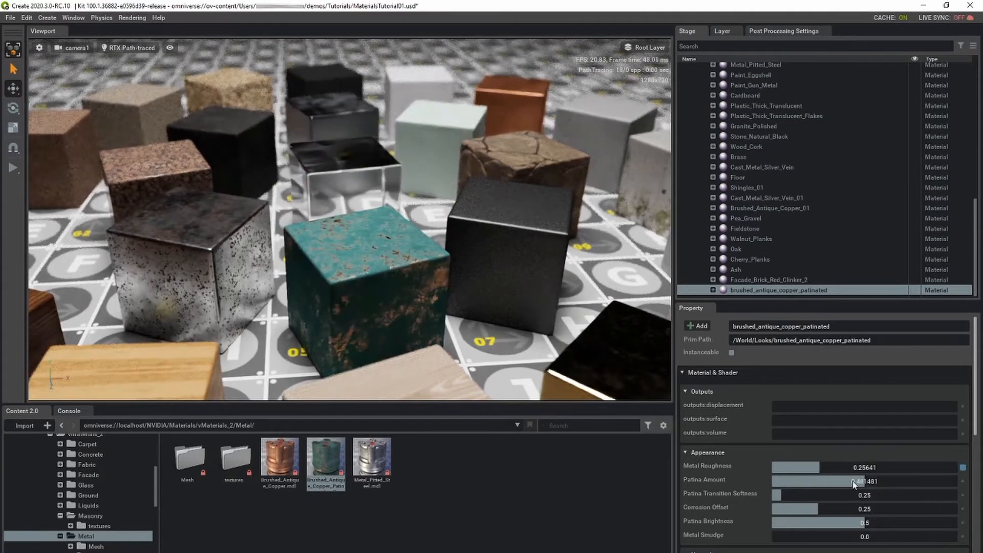
drag(828, 481, 838, 480)
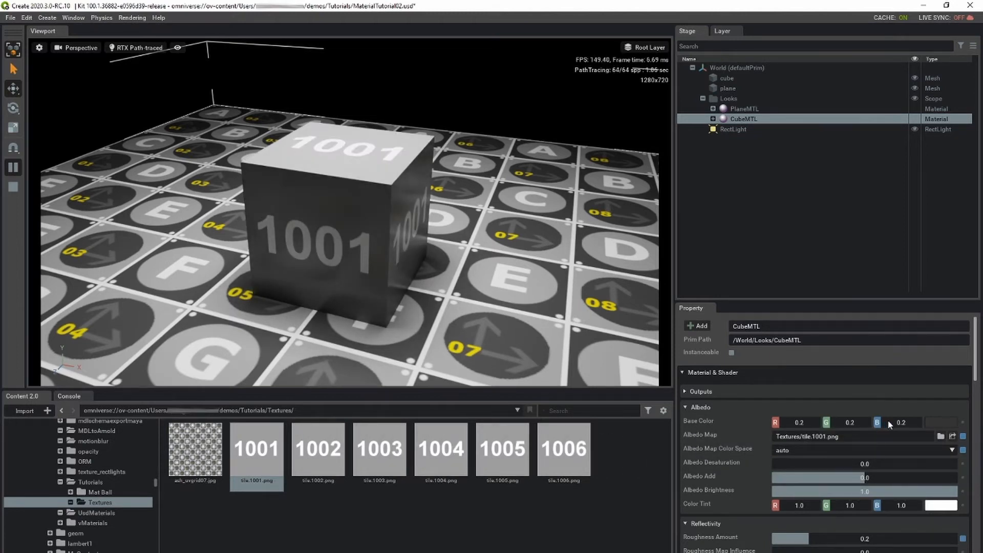
mouse_move(941, 436)
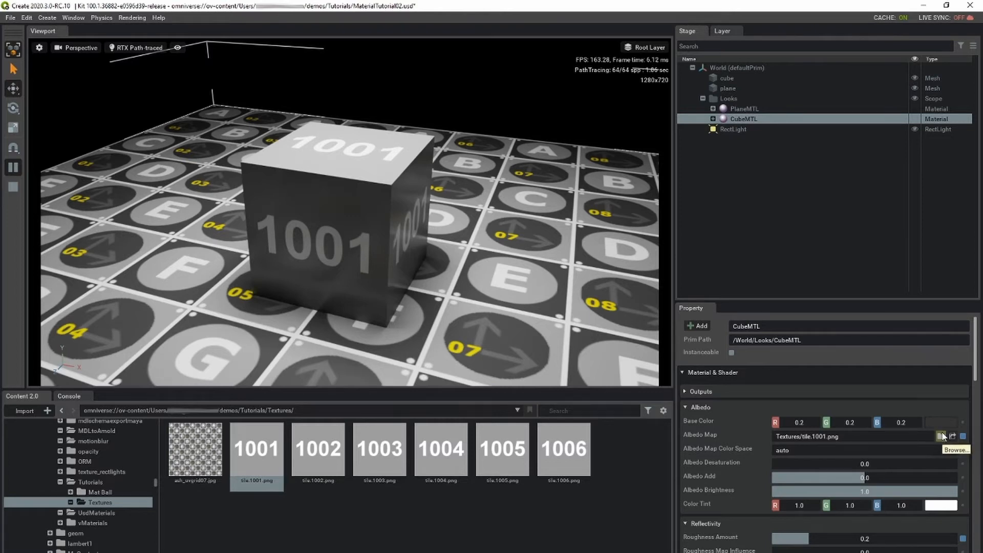
- Replace CubeMTL's Albedo Map with tile.1002.png via the Select Asset dialog
click(940, 436)
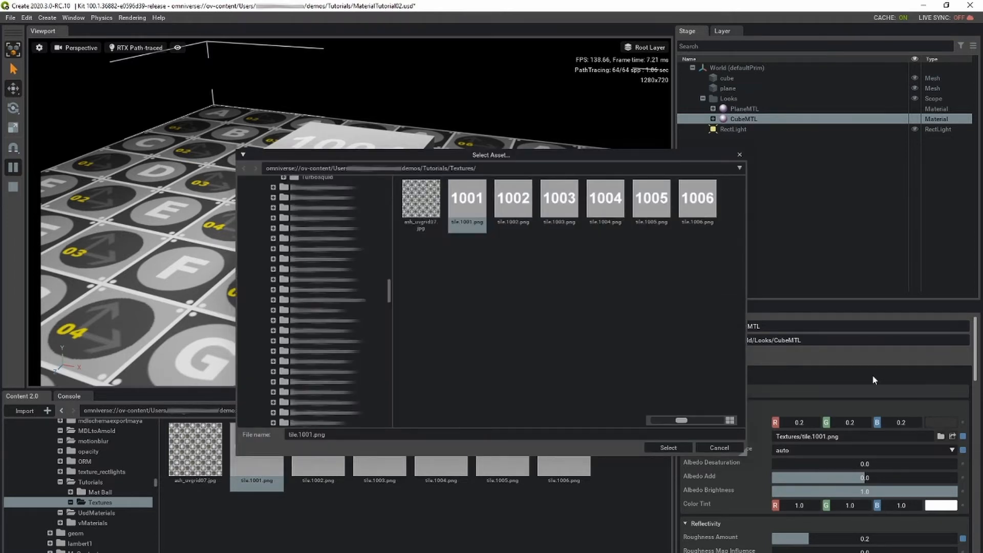
click(512, 197)
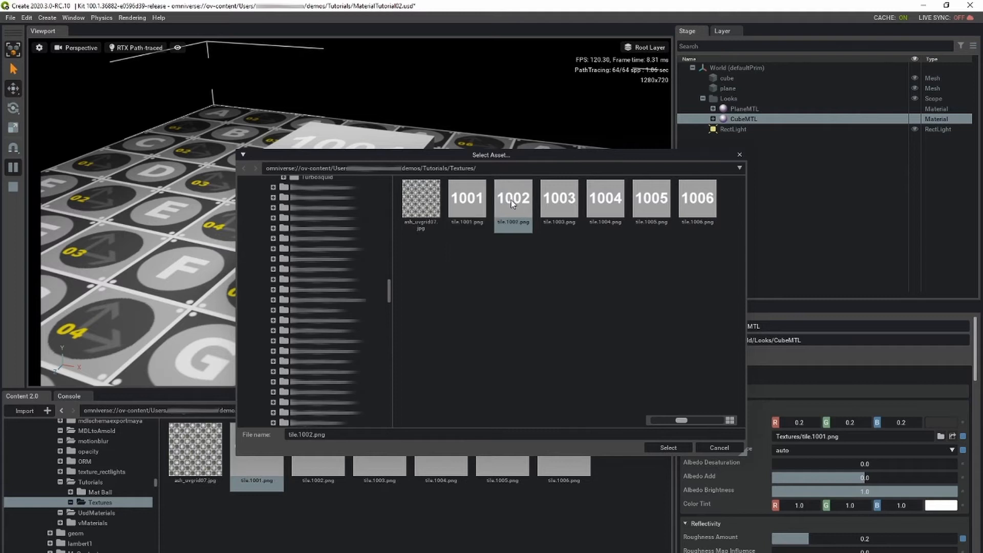
click(668, 447)
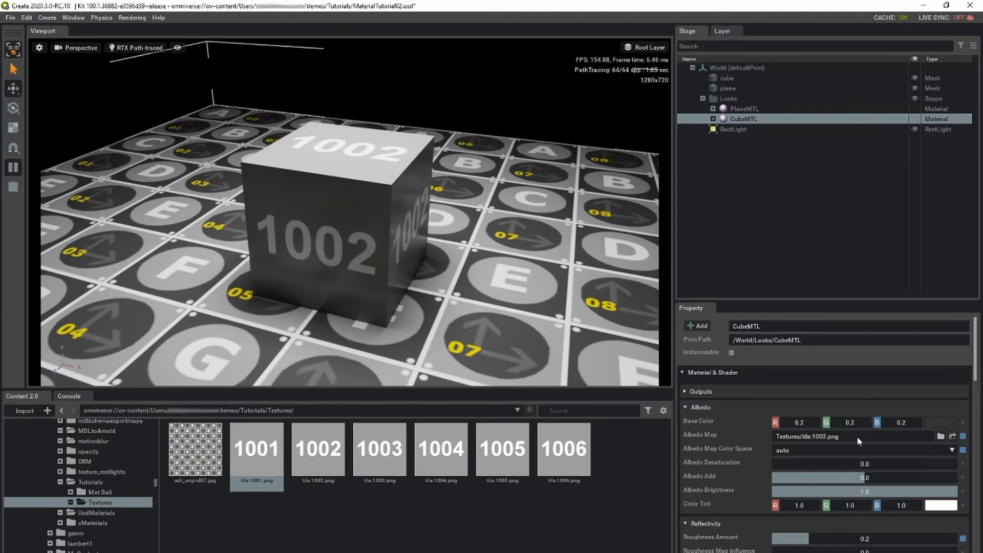
click(809, 436)
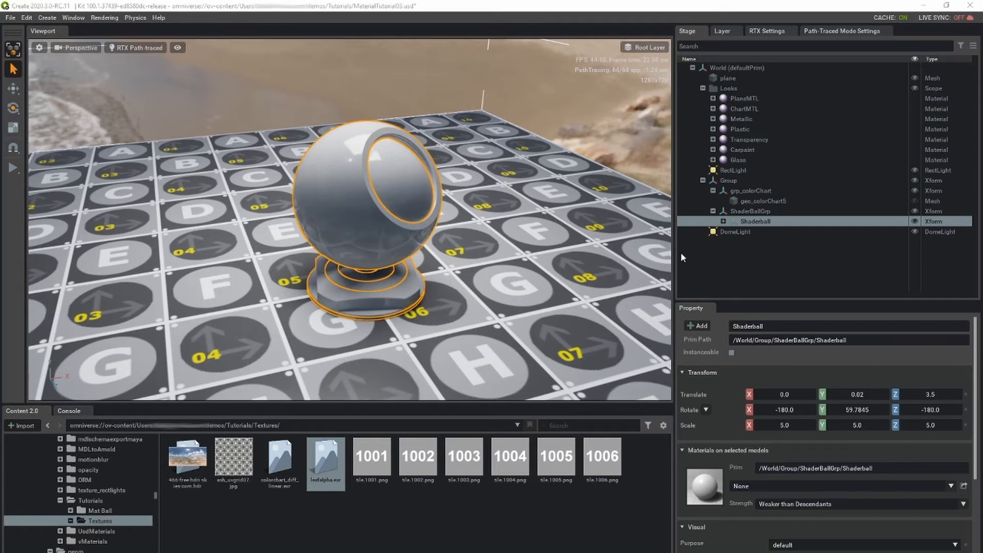
mouse_move(741, 436)
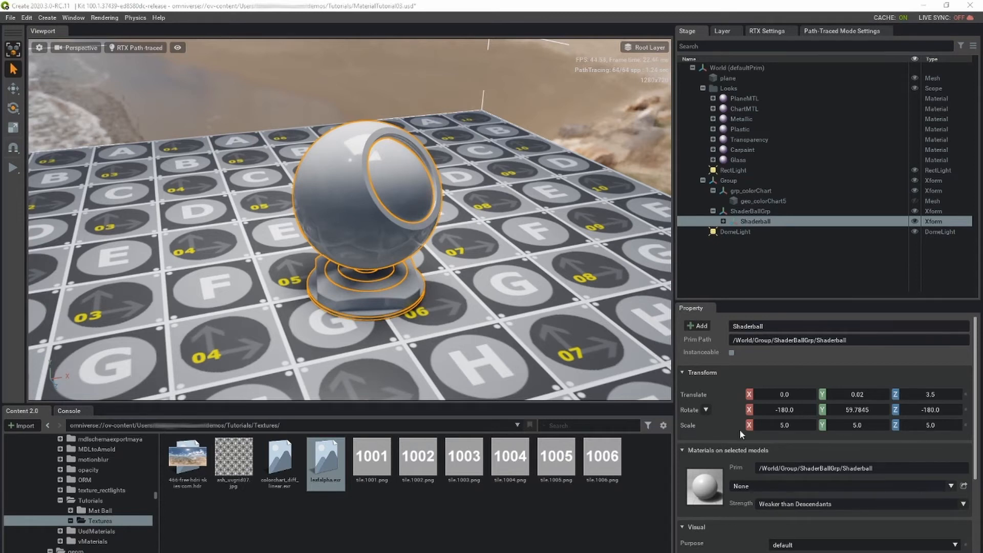
- Assign the Metallic material, then Carpaint, to the shader ball from the material dropdown
click(859, 486)
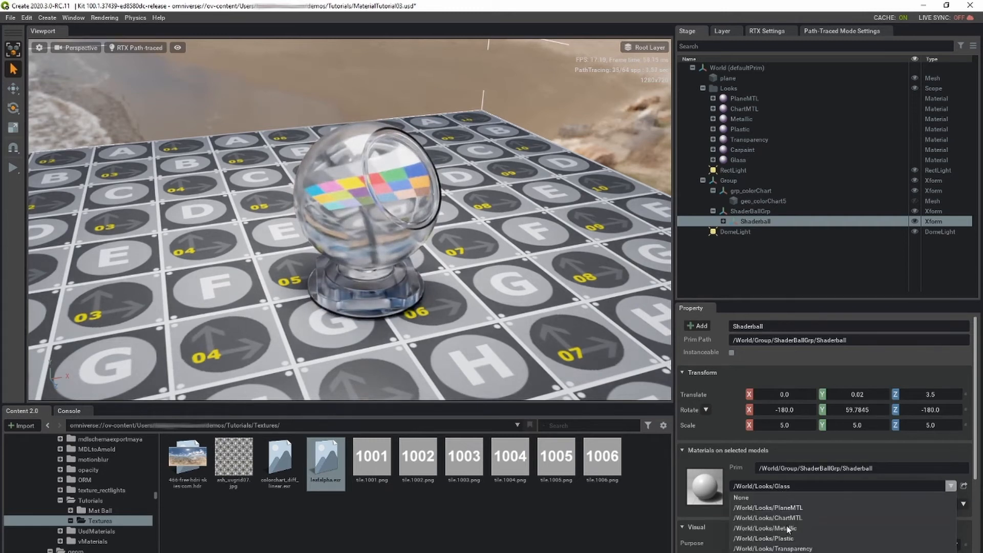
click(765, 528)
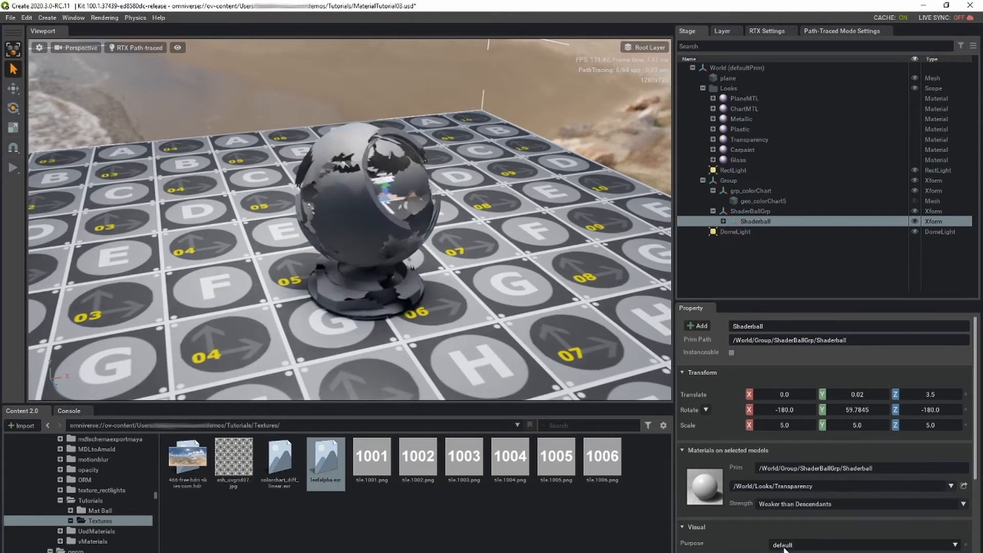
click(953, 486)
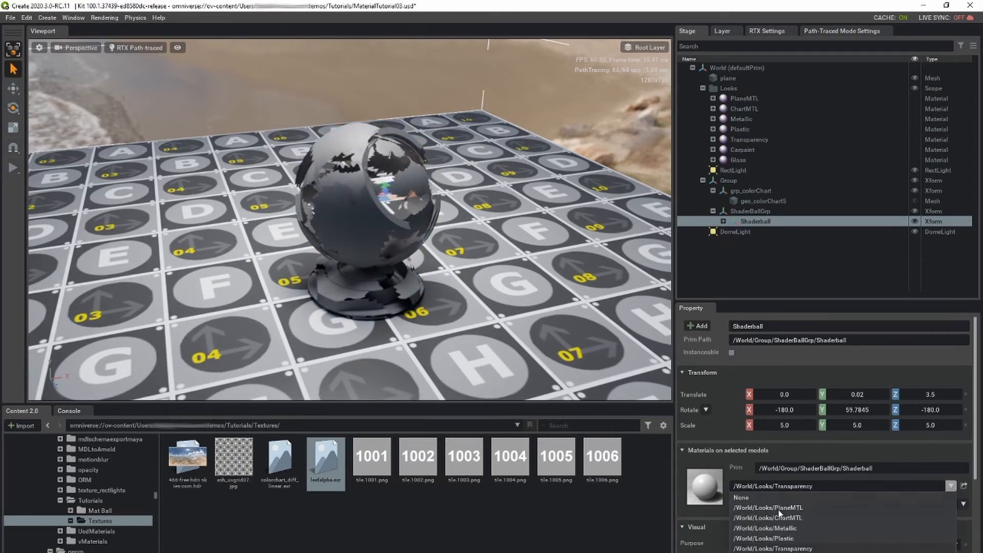
click(766, 528)
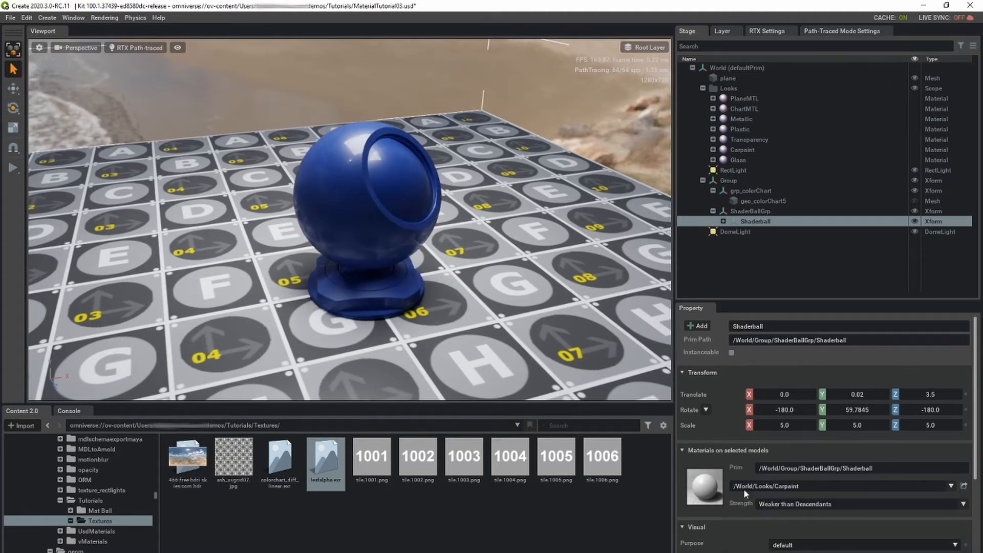
click(47, 17)
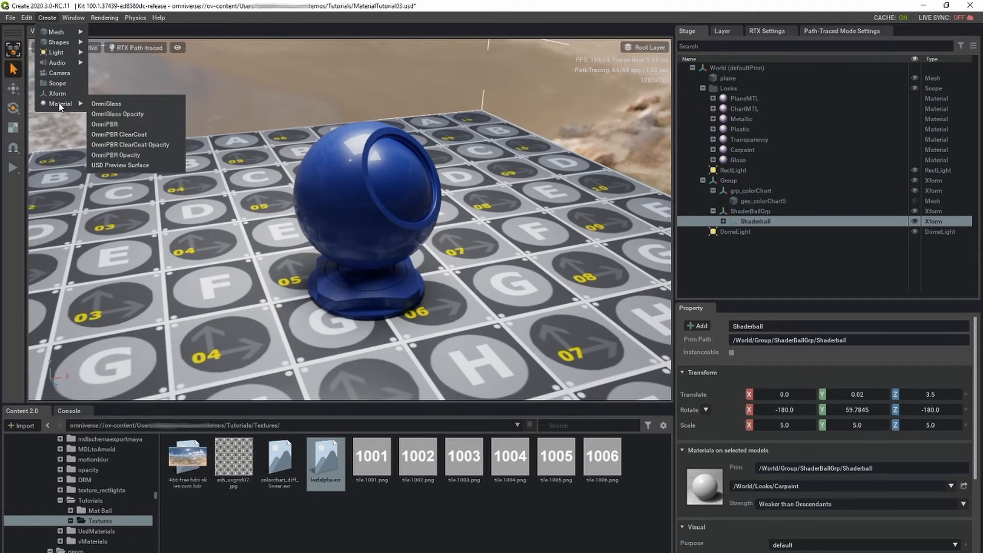
- Create an OmniGlass material for the shader ball and review its glass properties
click(107, 104)
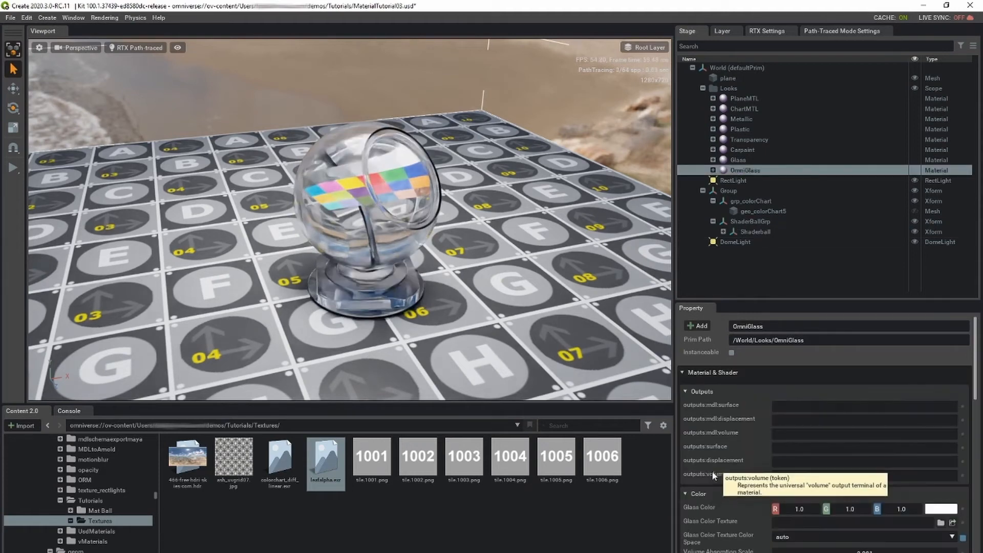
scroll(down, 3)
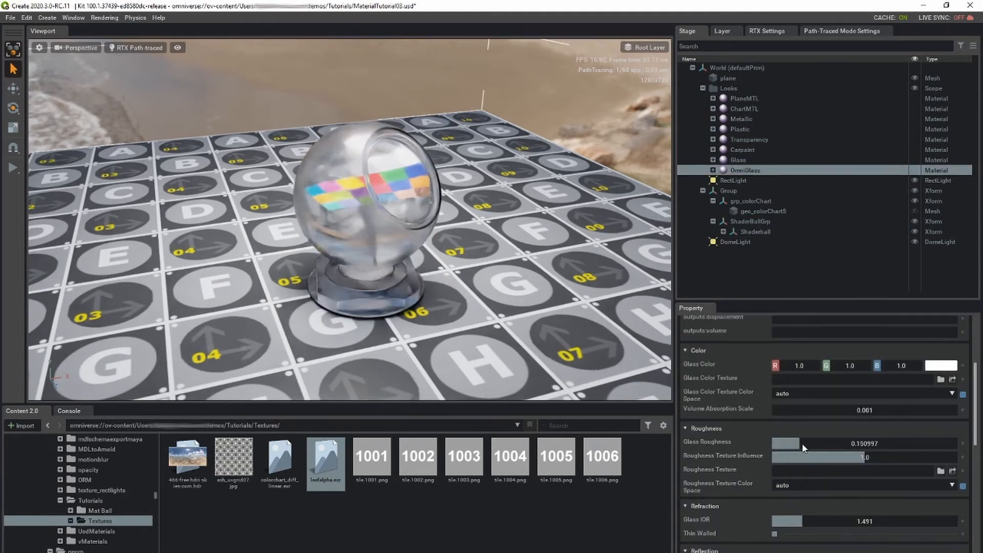
click(754, 232)
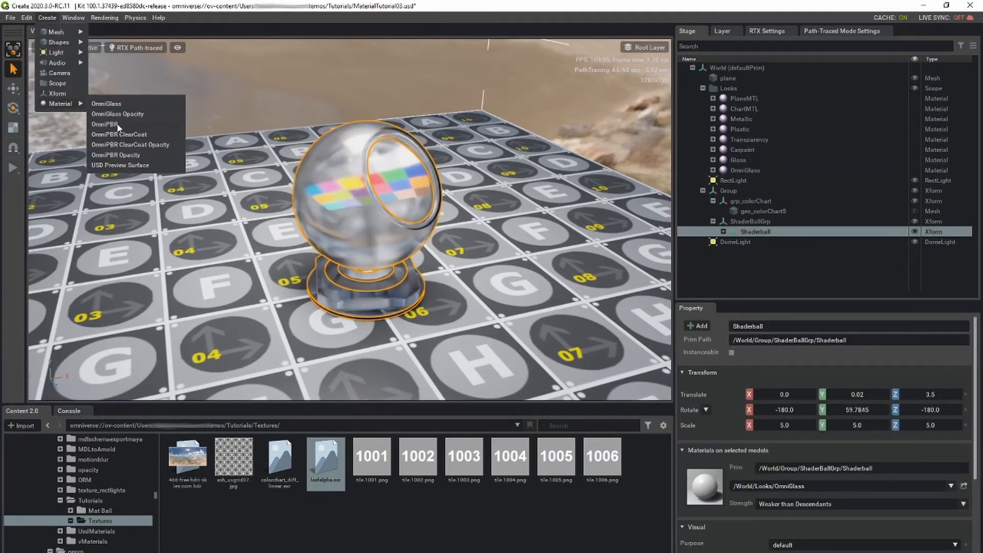
- Create an OmniPBR material, set its base colour to red and raise its reflectivity
click(104, 124)
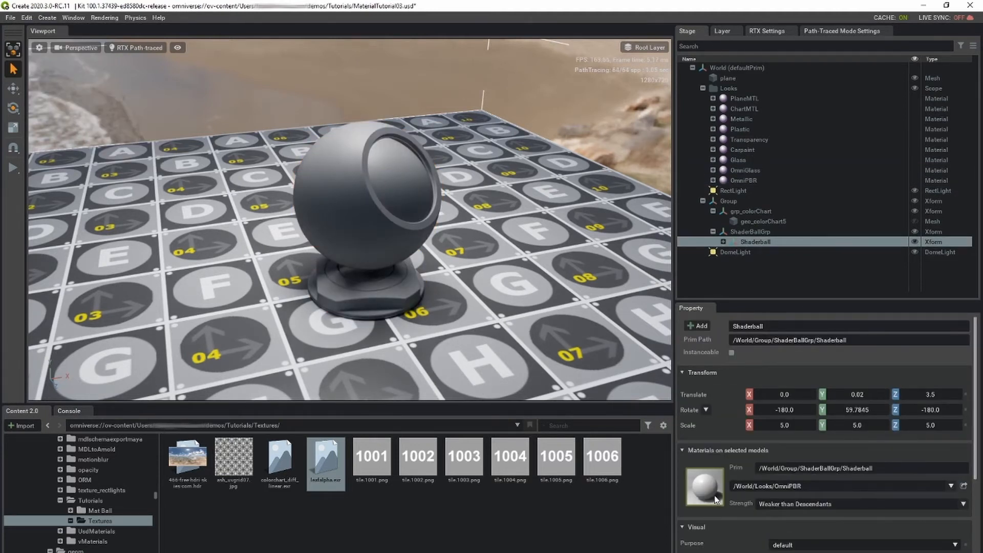
click(743, 180)
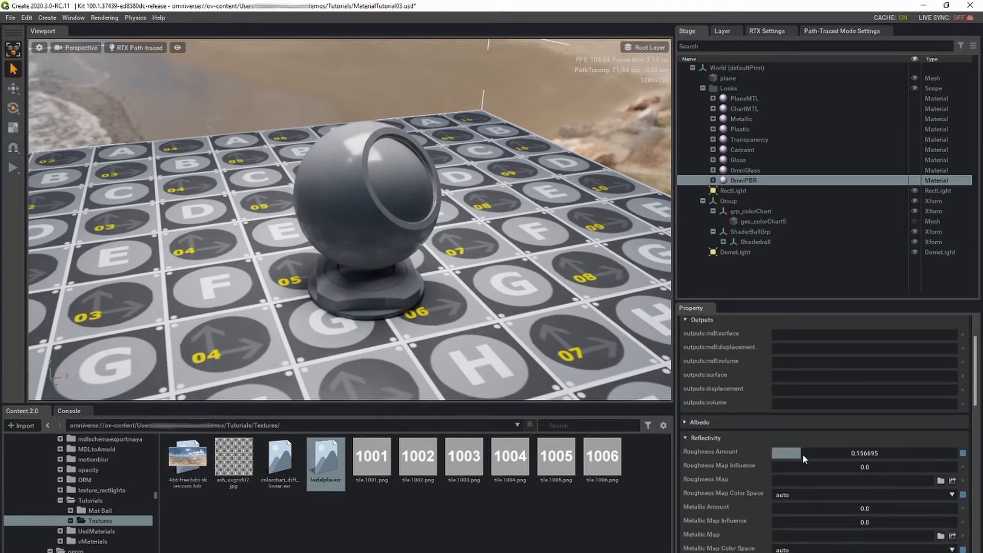
click(796, 402)
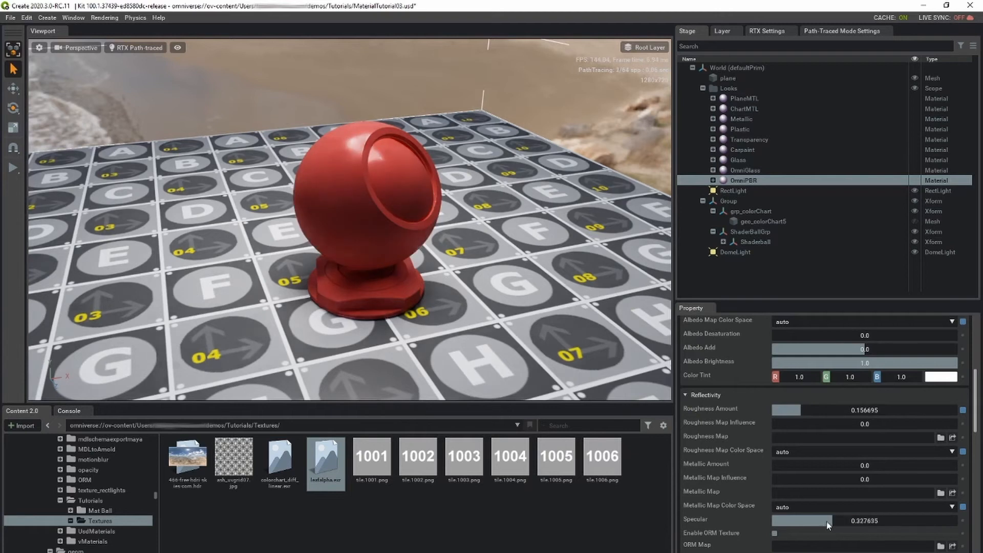
drag(777, 465, 896, 466)
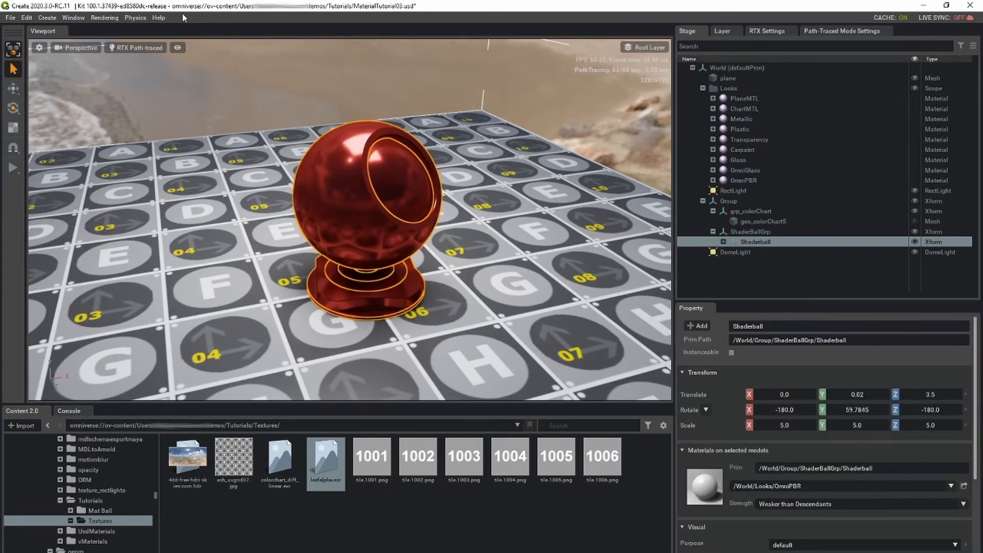
click(47, 17)
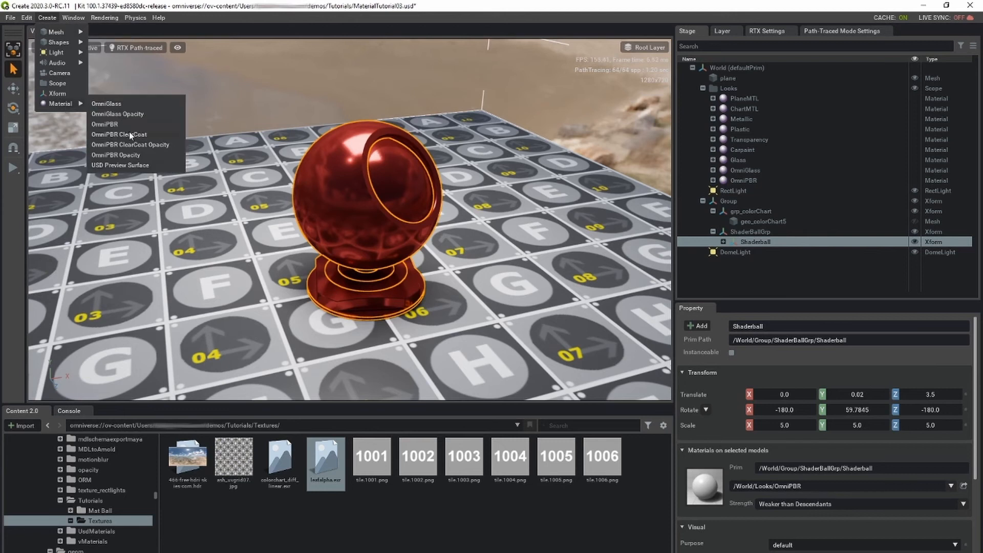
- Create an OmniPBR ClearCoat material, select it and adjust the clearcoat layer slider
click(119, 134)
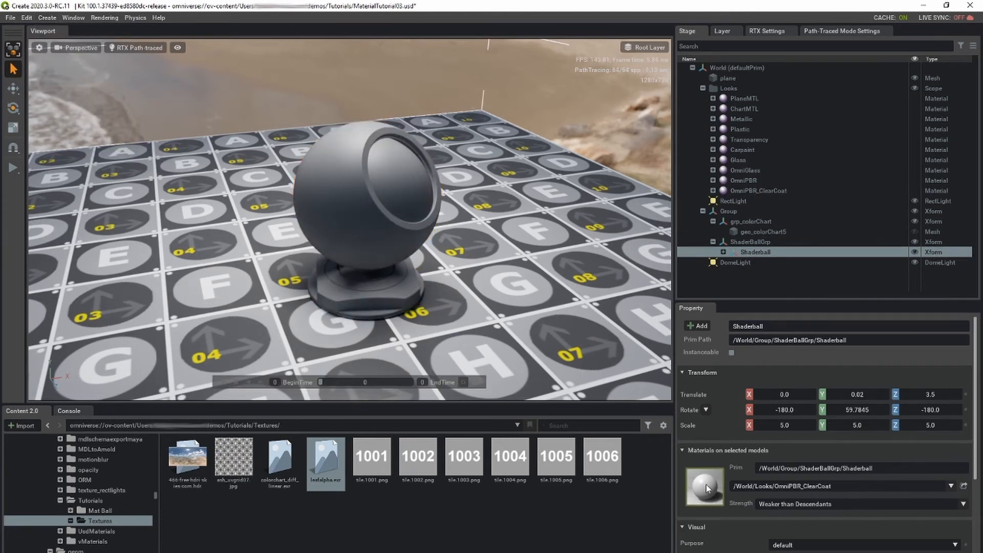
click(757, 190)
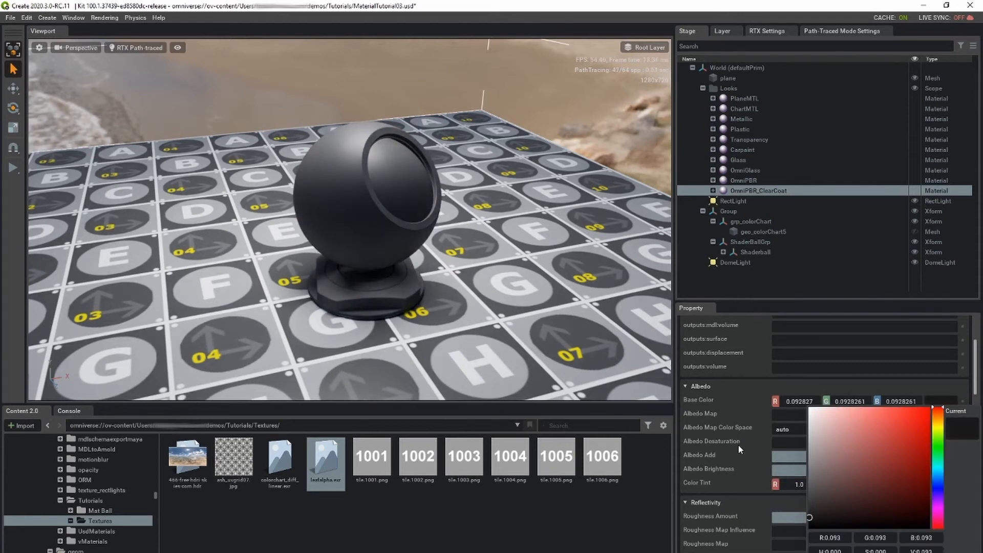
scroll(down, 3)
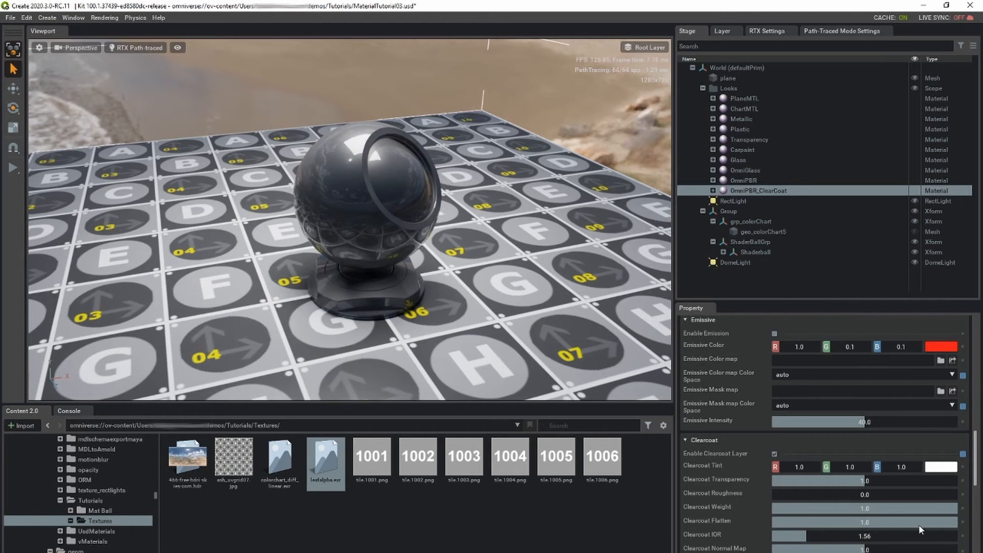
drag(866, 508, 914, 508)
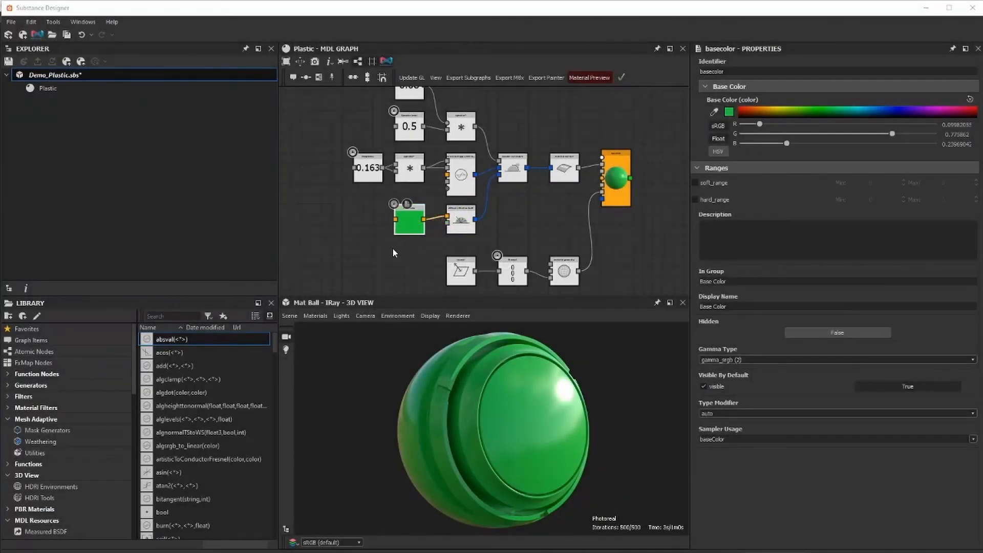
- Inspect the output and Base Color nodes, then set the plastic's base colour to blue
click(616, 178)
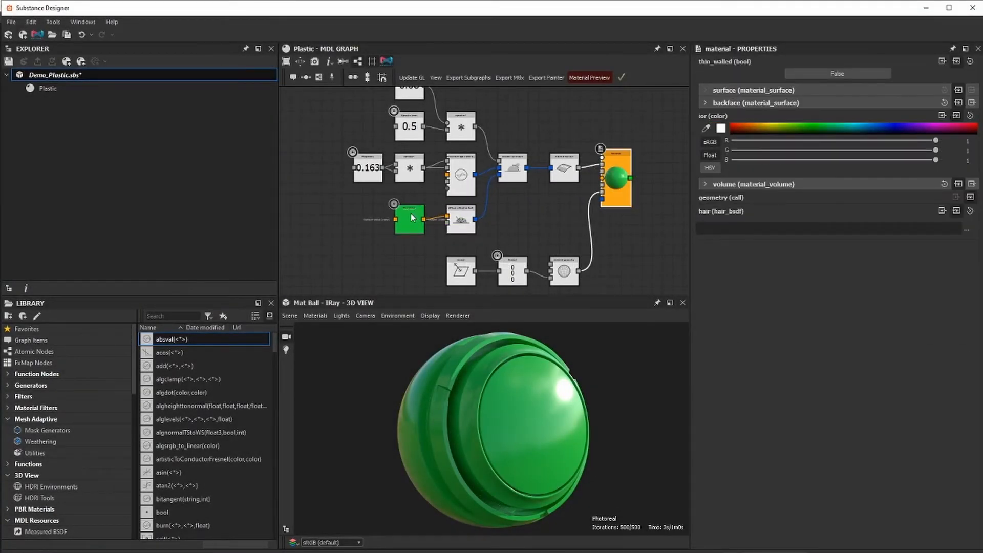
mouse_move(439, 218)
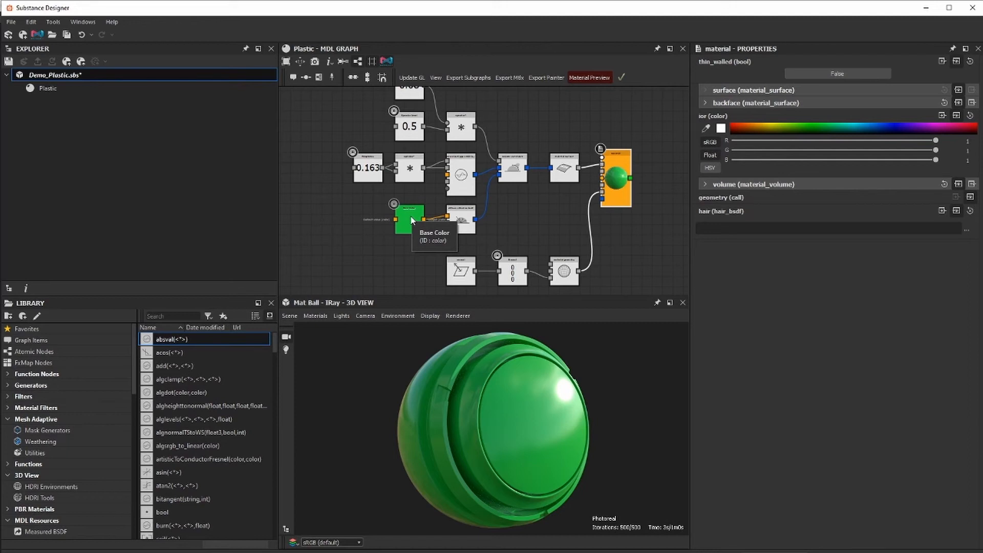
click(409, 219)
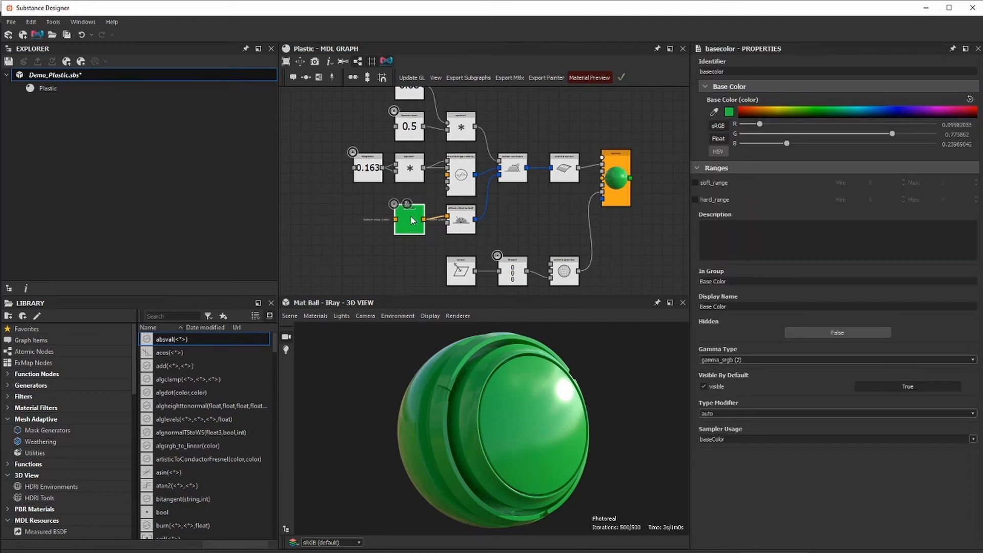
click(729, 111)
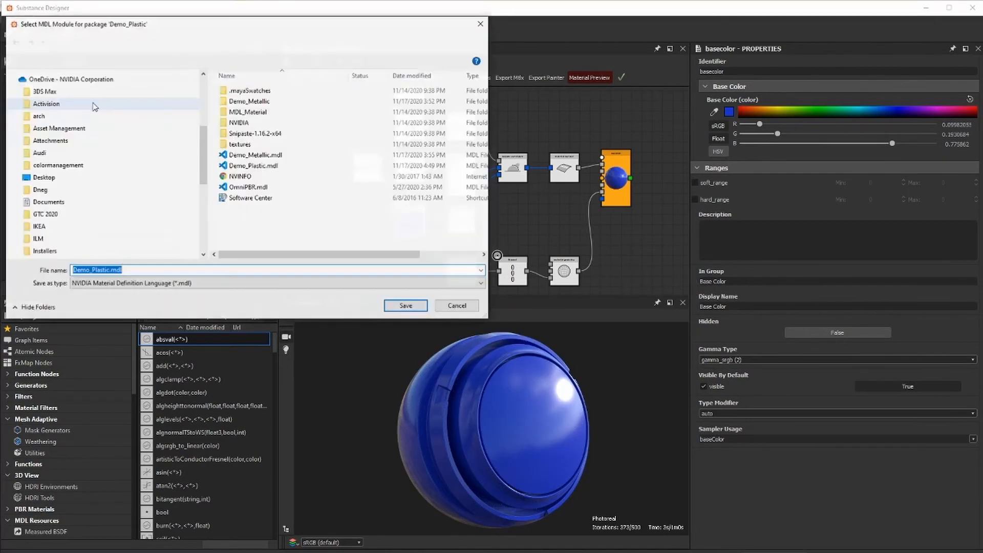
- Save the blue plastic as Demo_Plastic.mdl, replacing the existing file
click(406, 305)
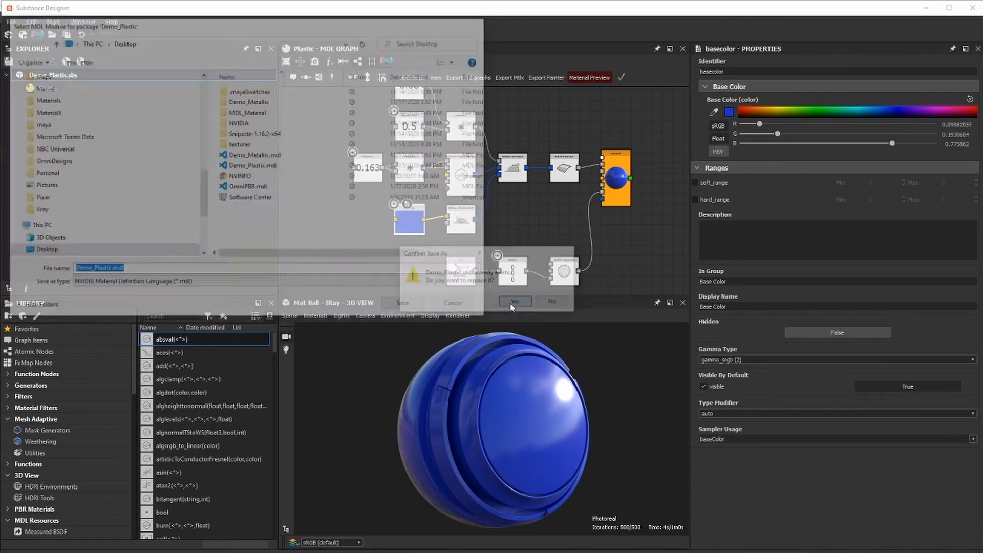
click(514, 302)
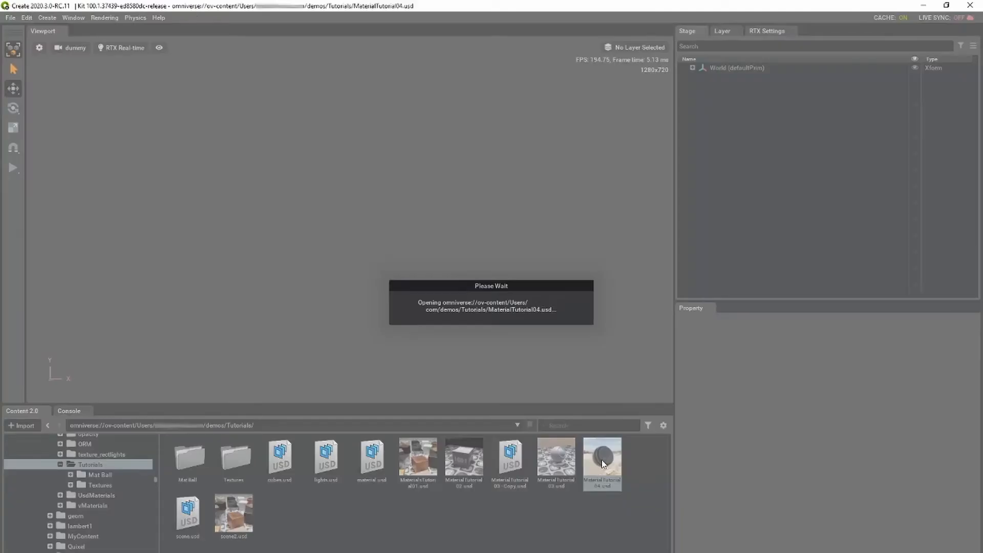
- Open MaterialTutorial04.usd, apply Demo_Plastic.mdl to the mat ball, and tint its base colour tan
double_click(601, 459)
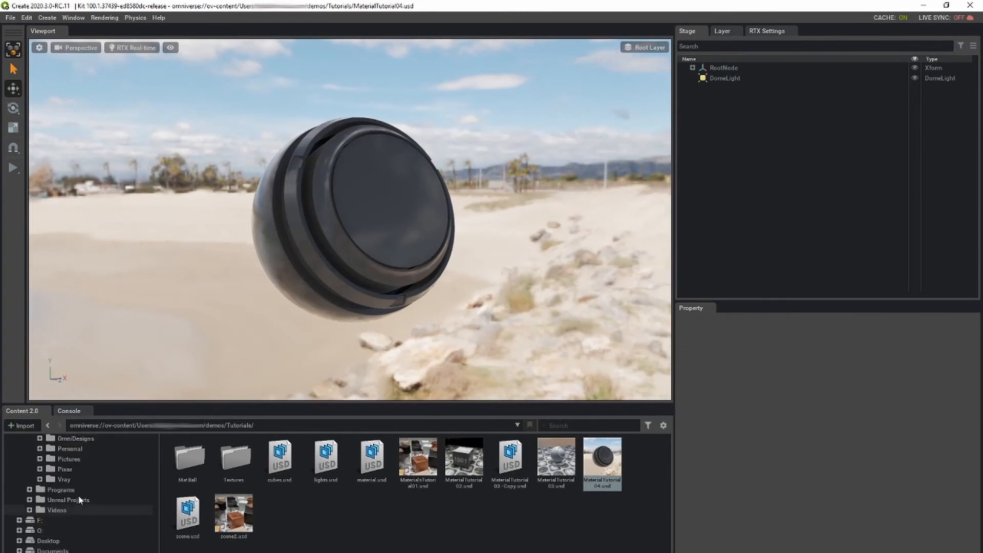
click(69, 463)
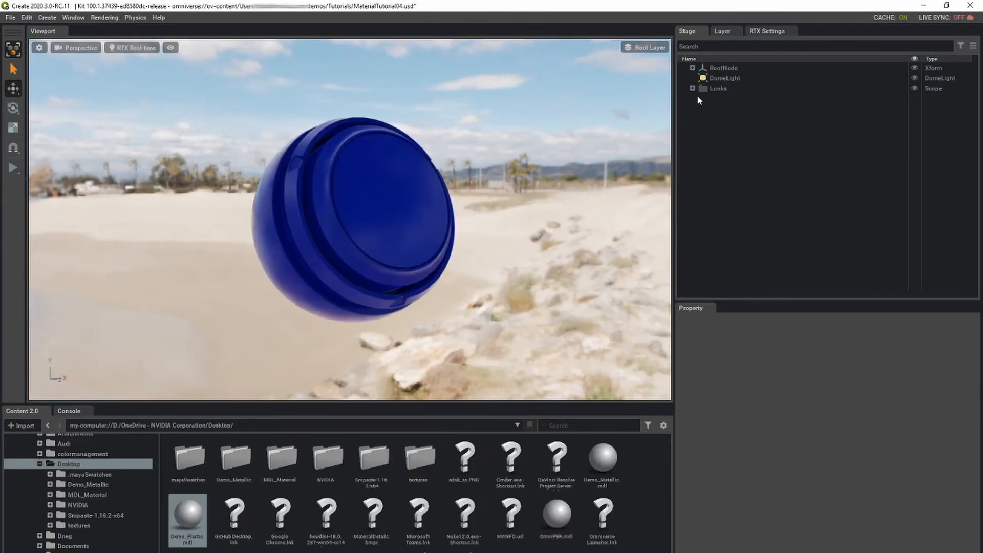
click(692, 87)
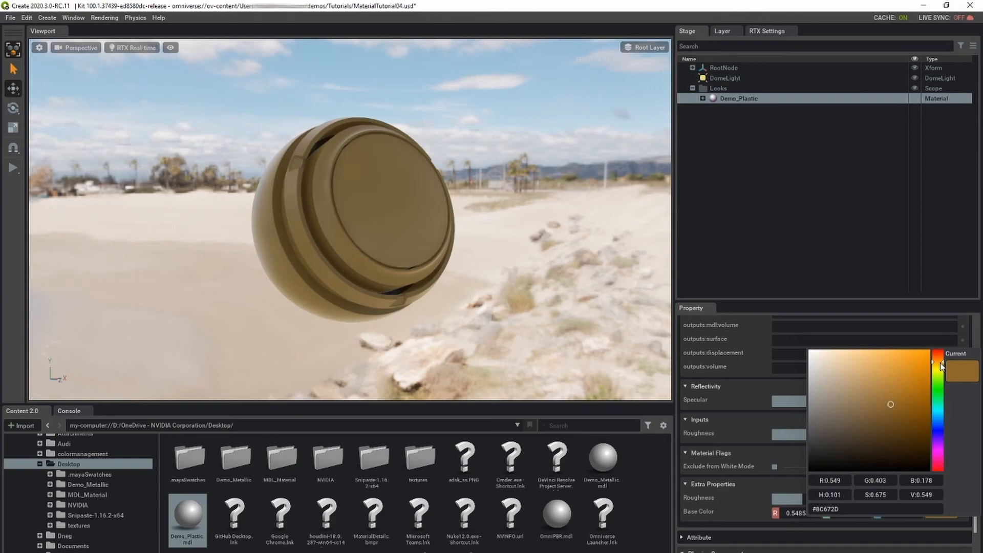
click(921, 390)
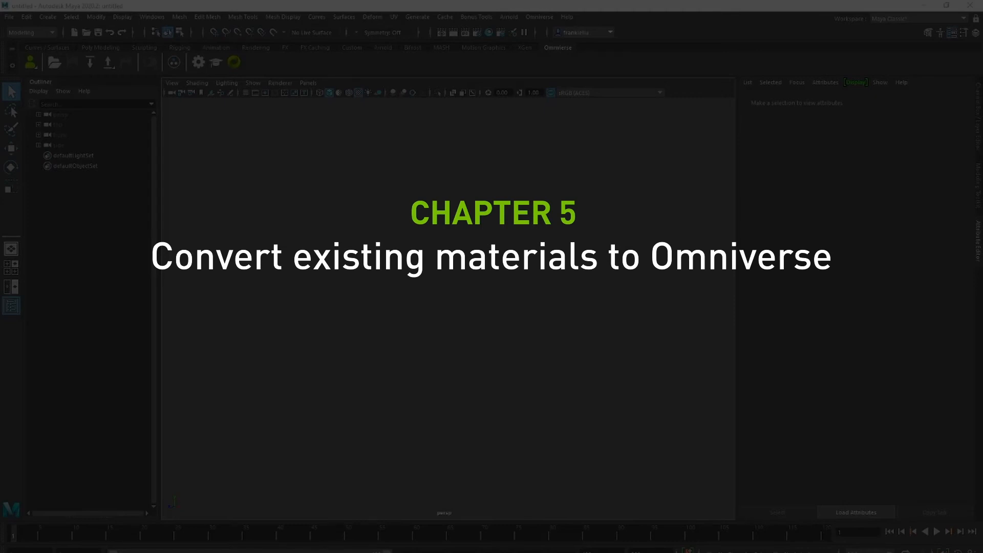
click(247, 145)
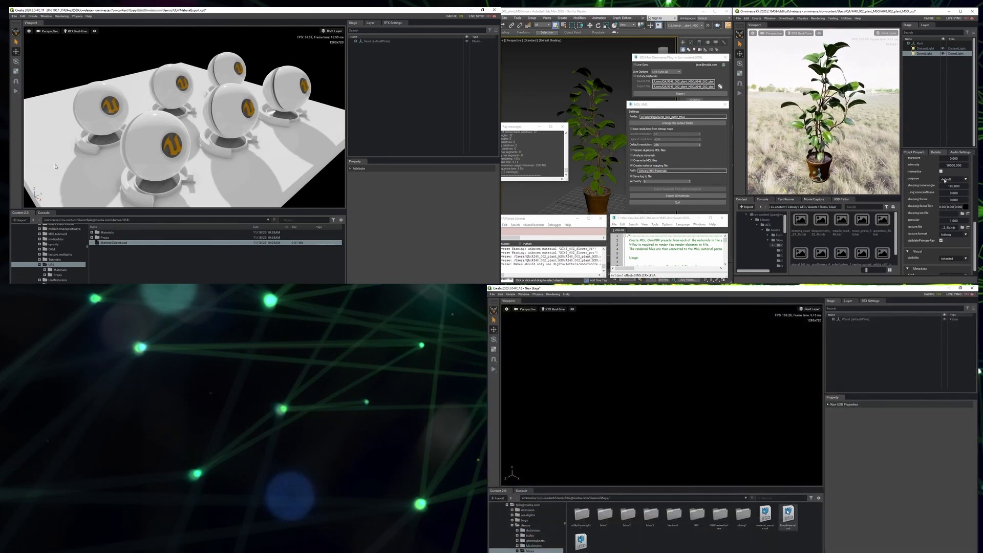
- Open the exported USD scene with converted materials from the Content browser
double_click(789, 514)
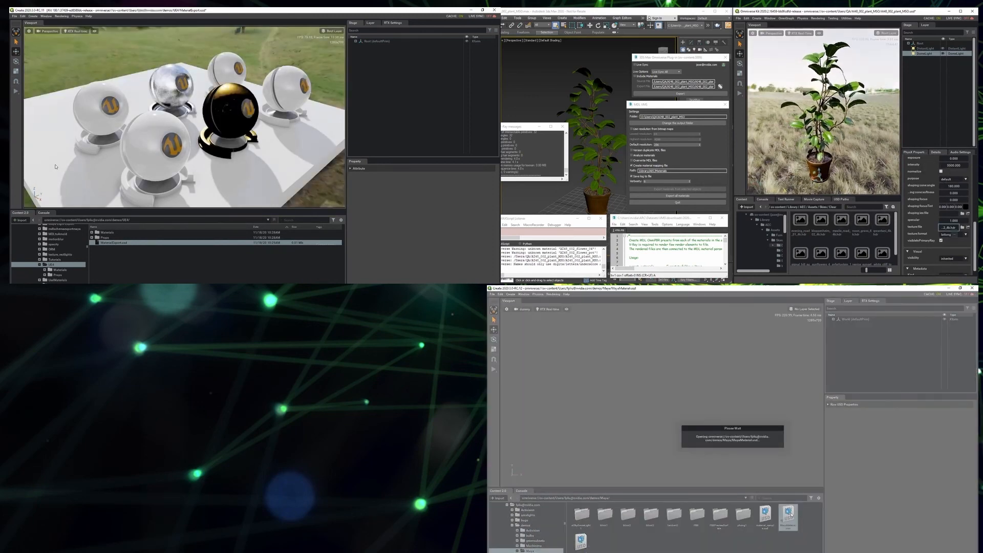